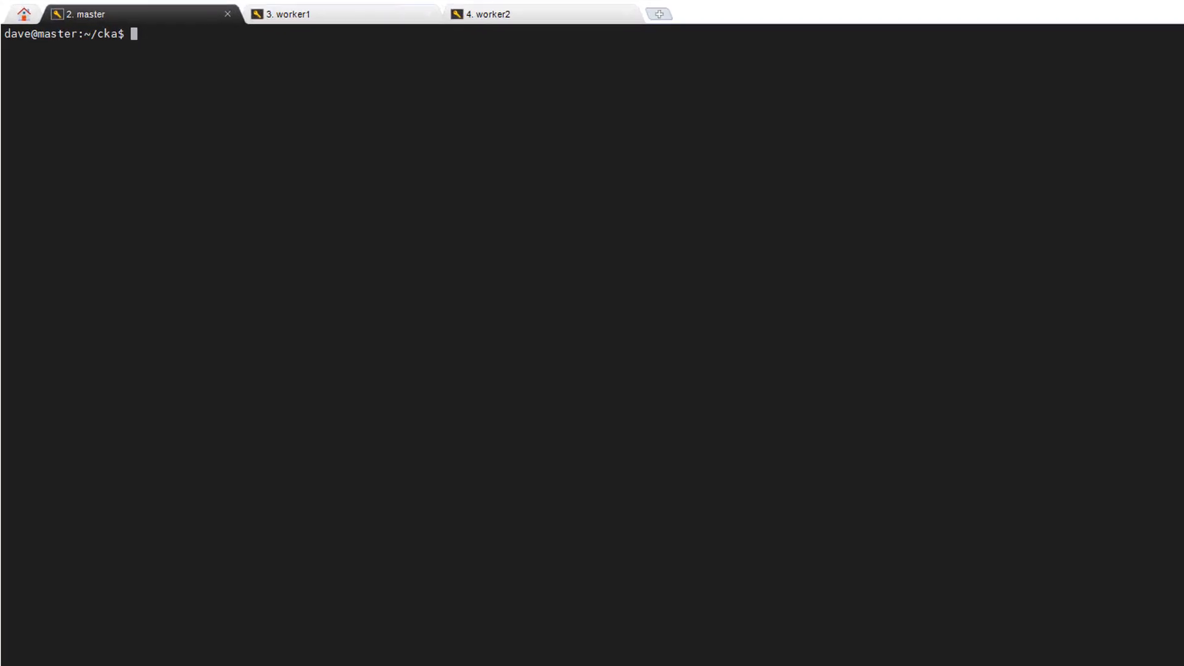
mouse_move(243, 101)
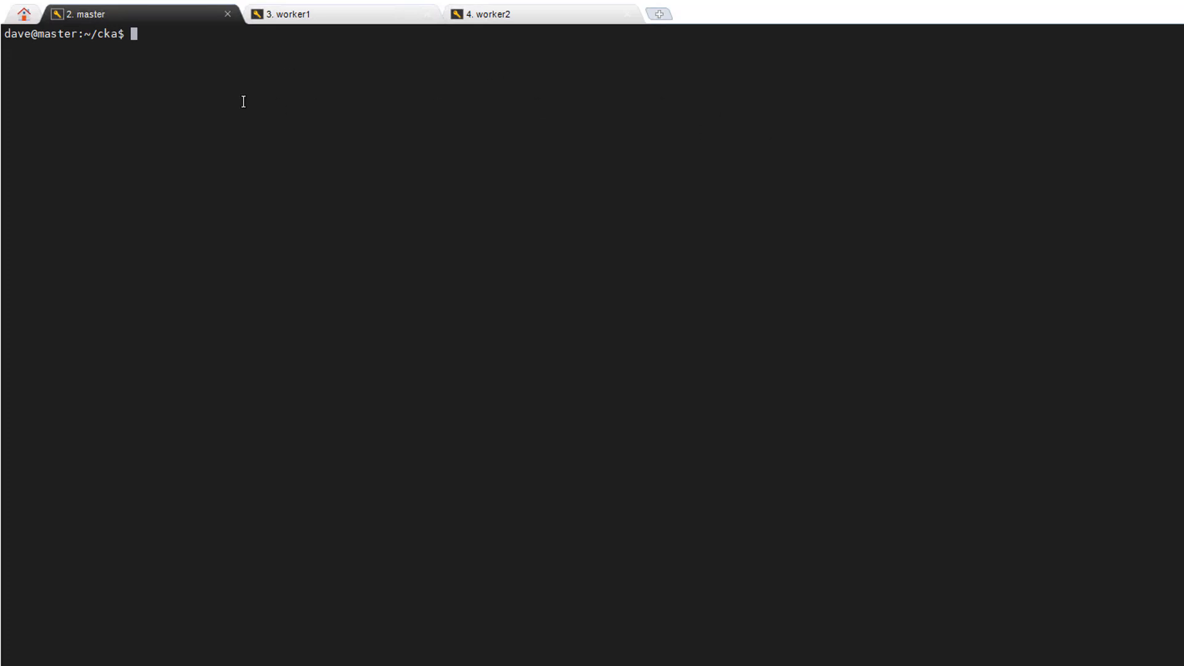
text(kubectl get nodes)
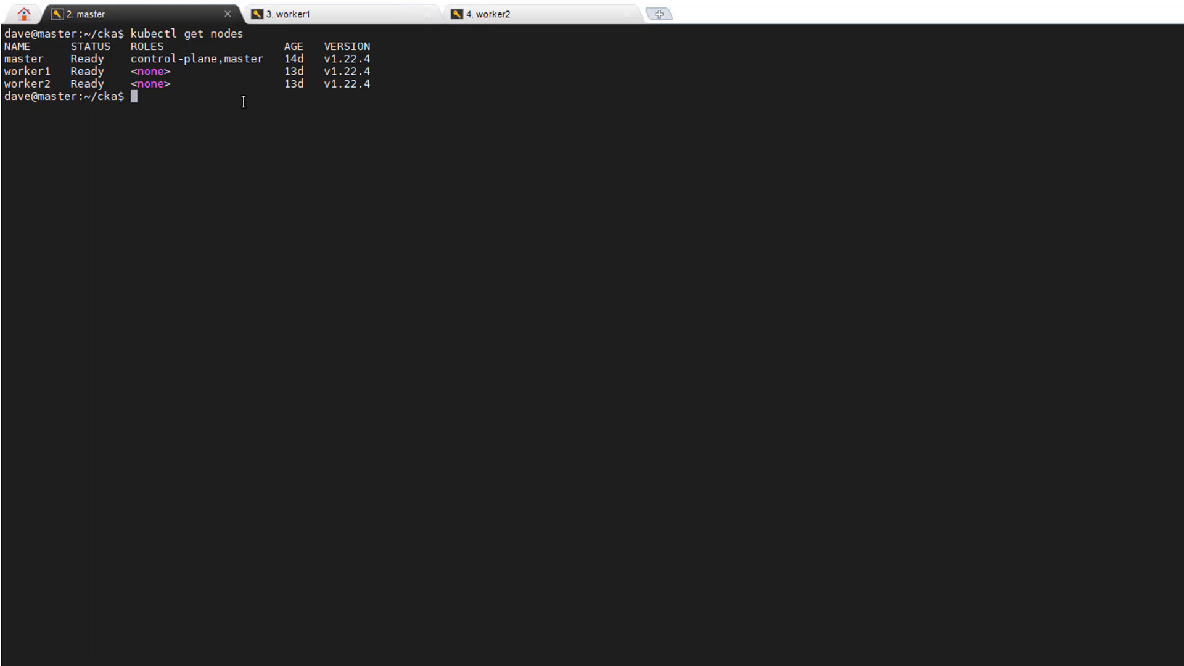
text(kubectl)
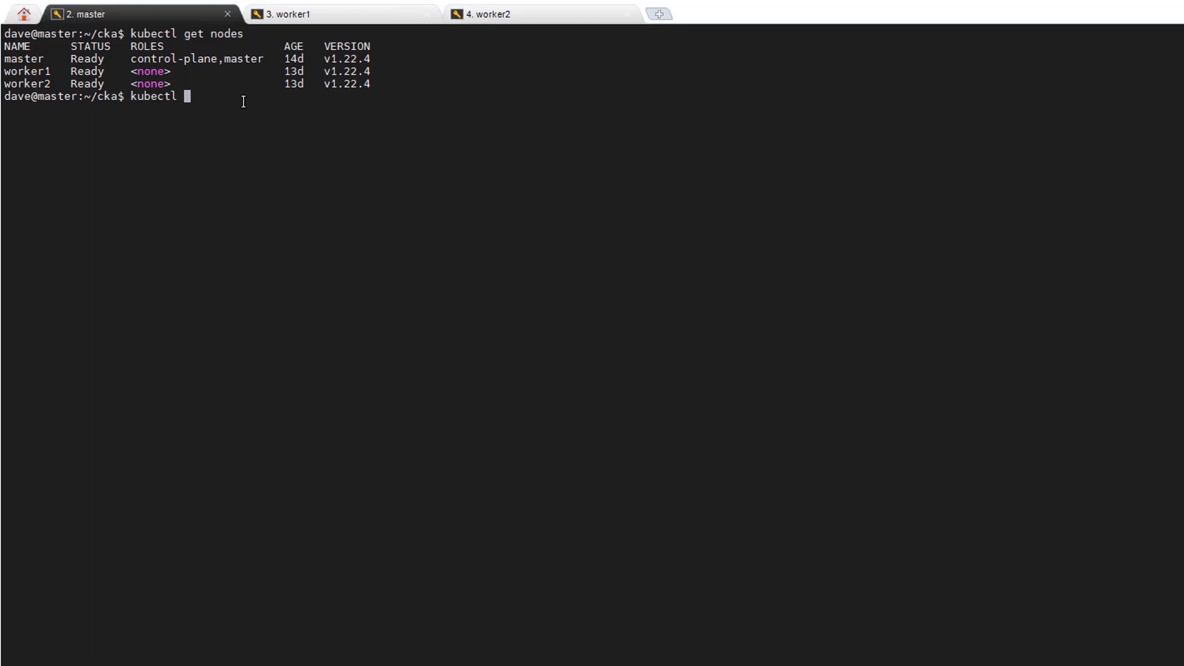
text(get p)
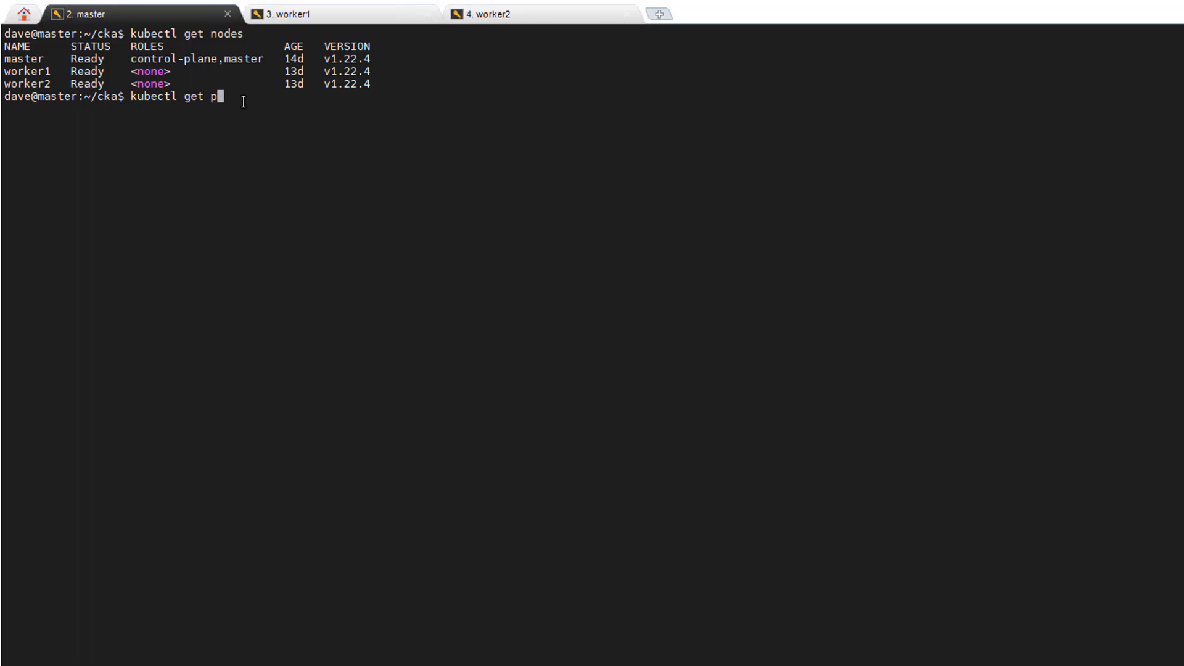
text(ods -o wide)
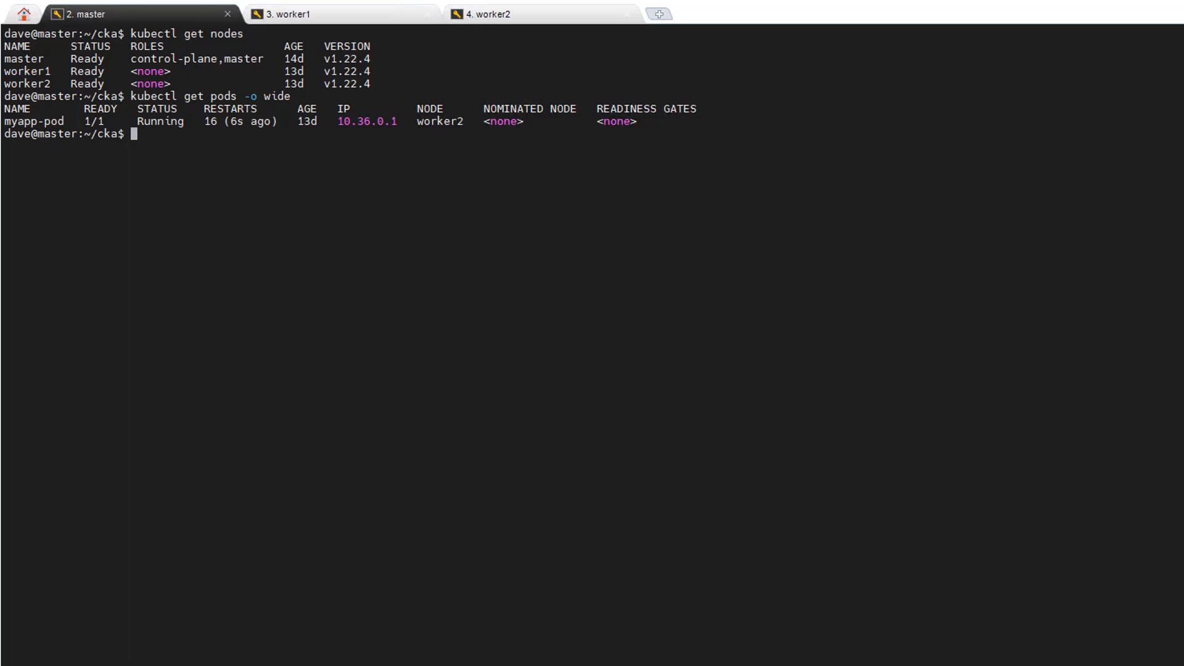
mouse_move(295, 166)
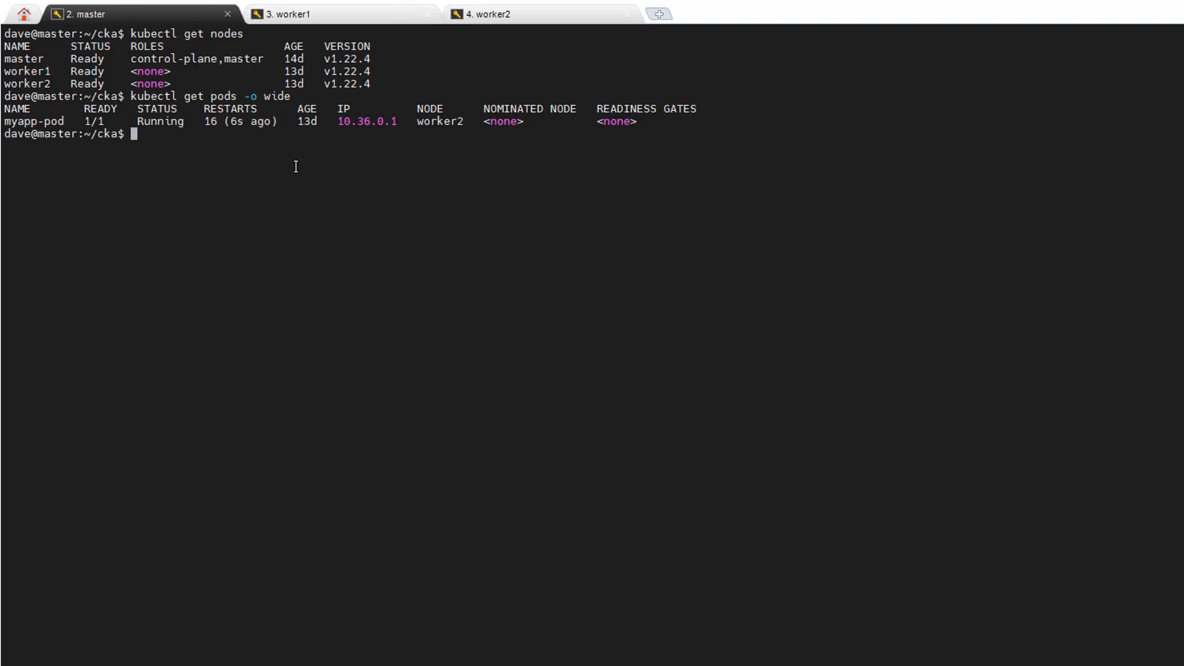
mouse_move(425, 223)
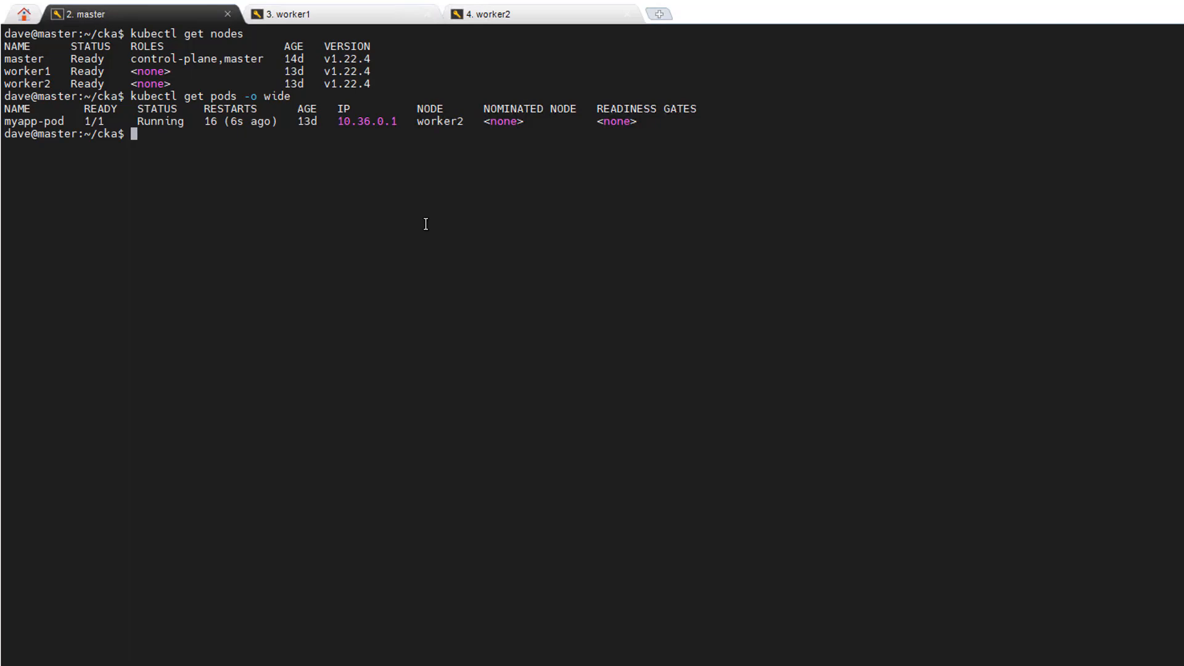
text(kubectl)
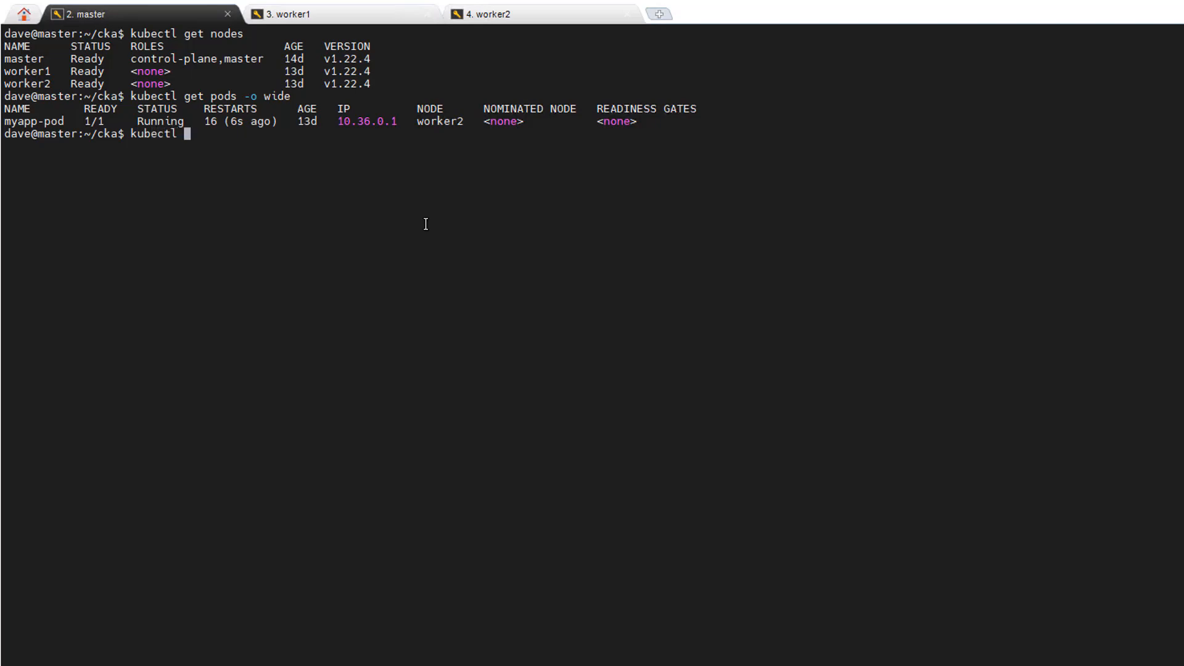
text(cordon)
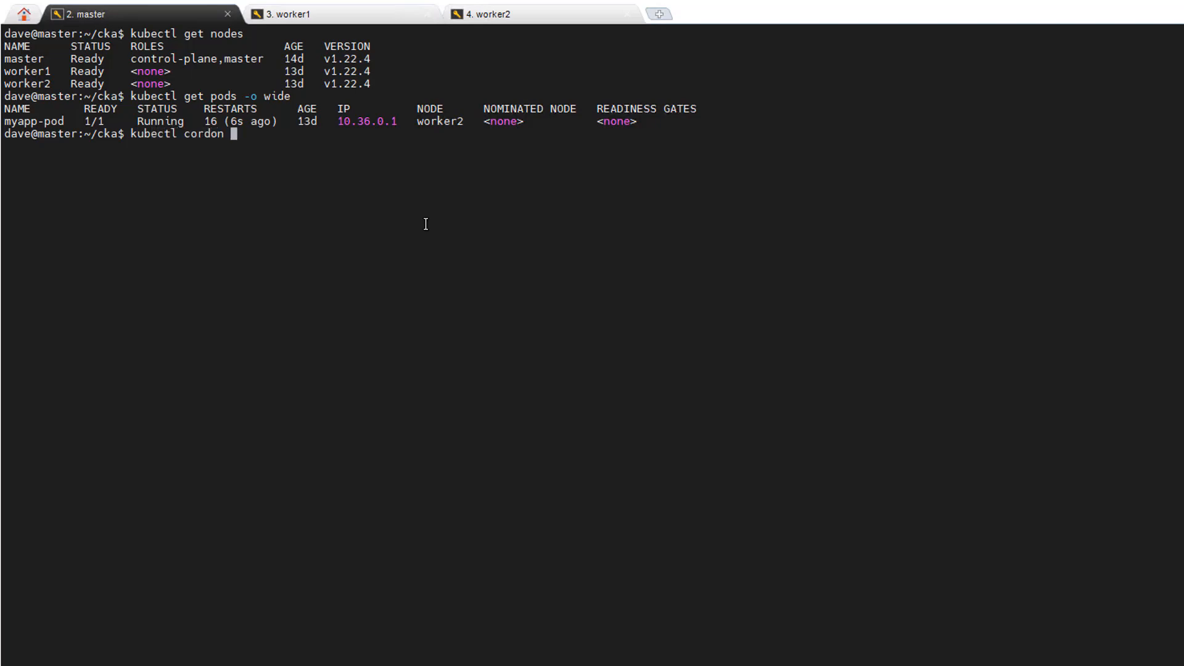
text(--help)
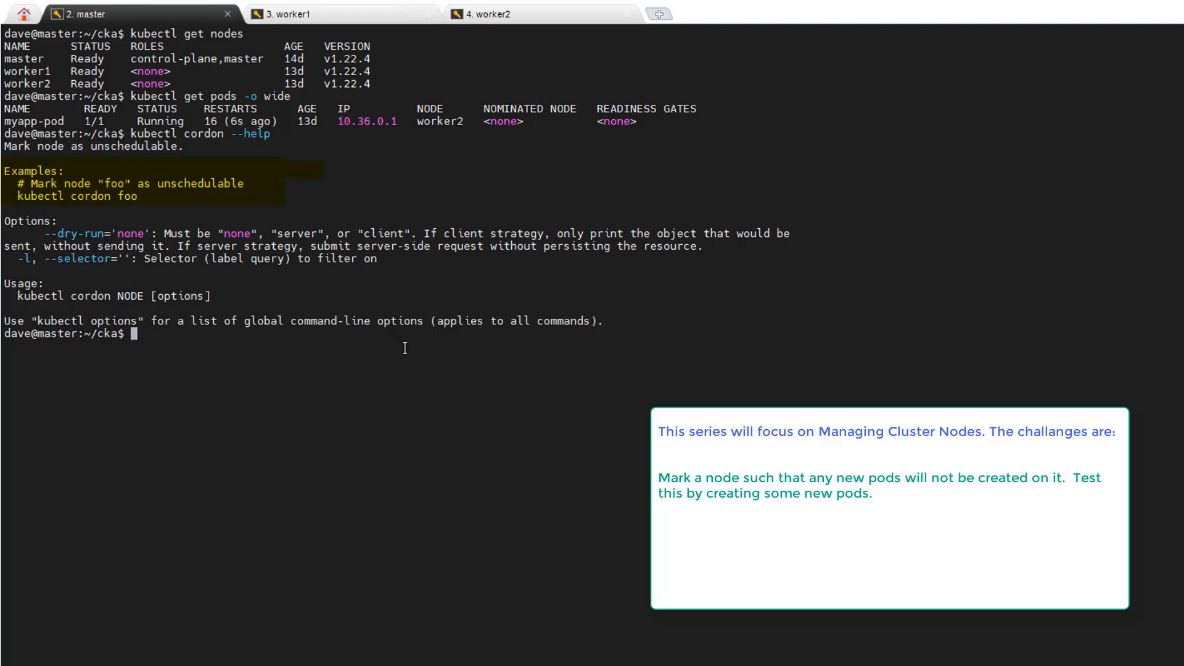
mouse_move(415, 357)
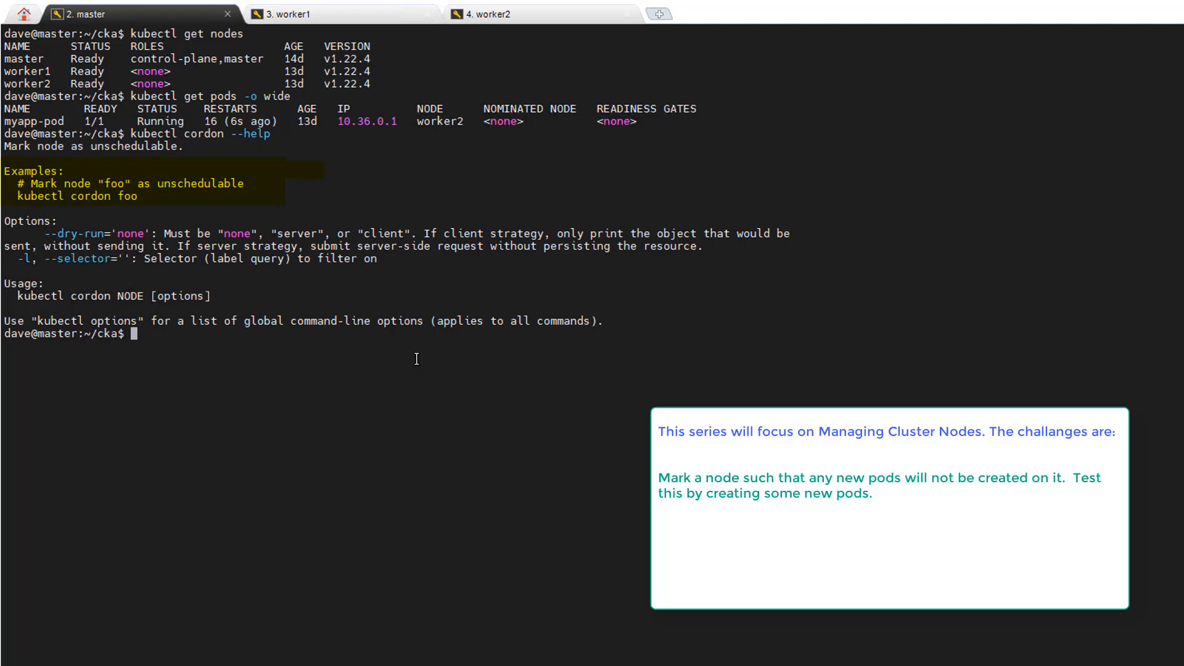
text(kubectl)
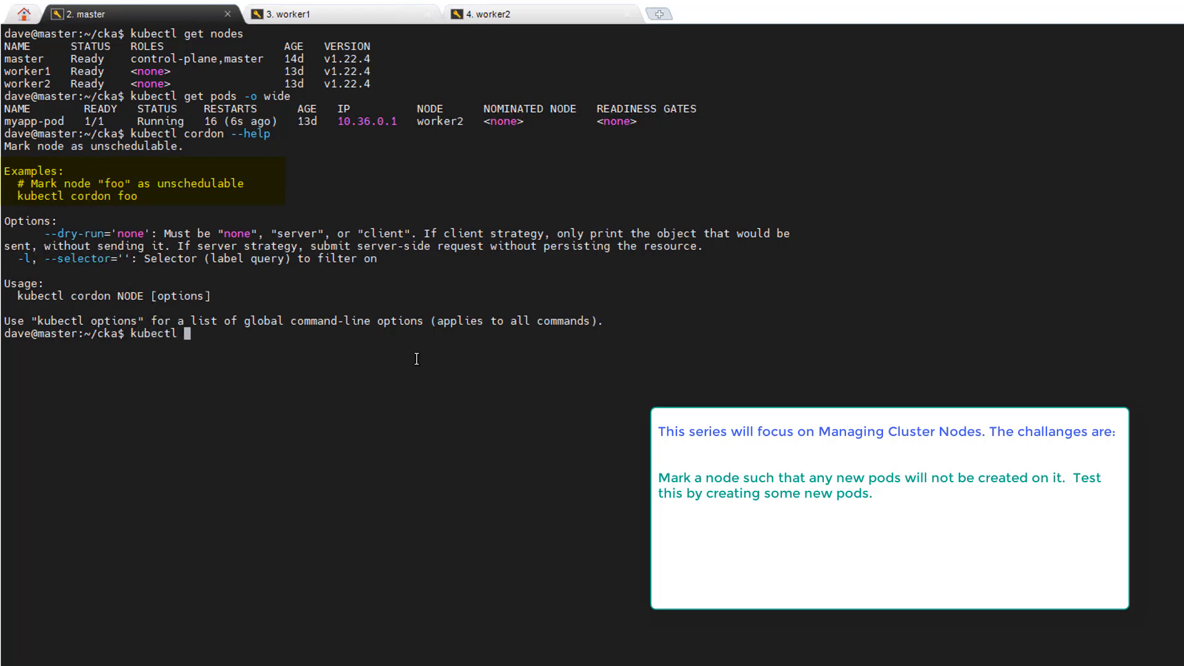
text(cordon)
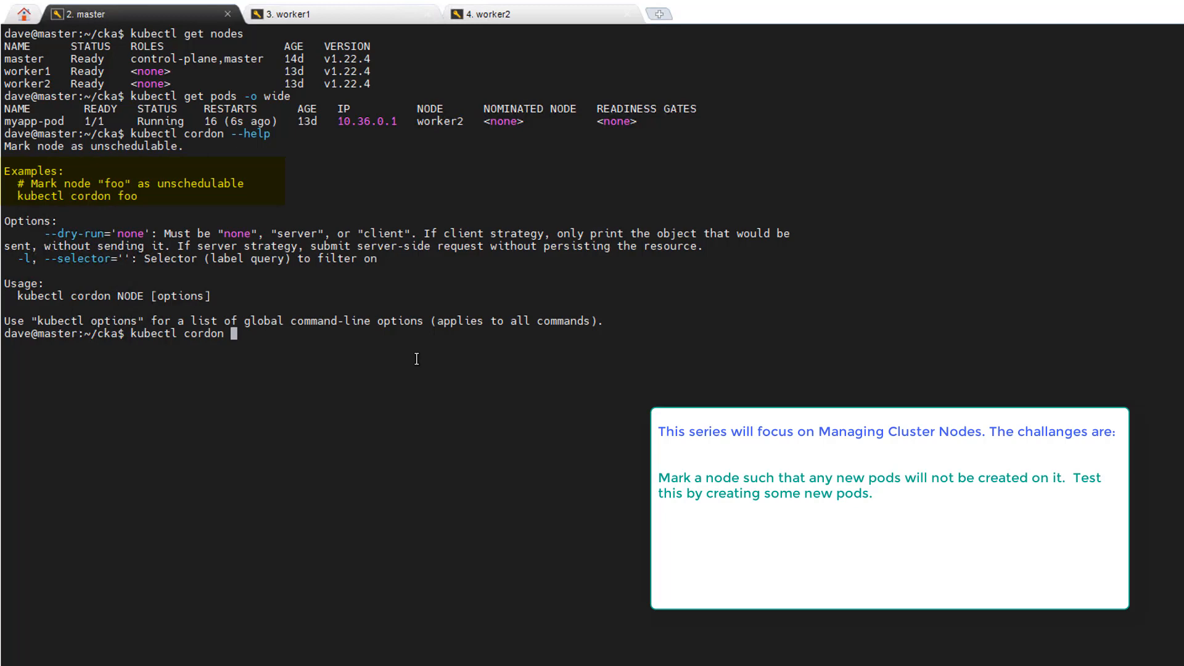
text(woke)
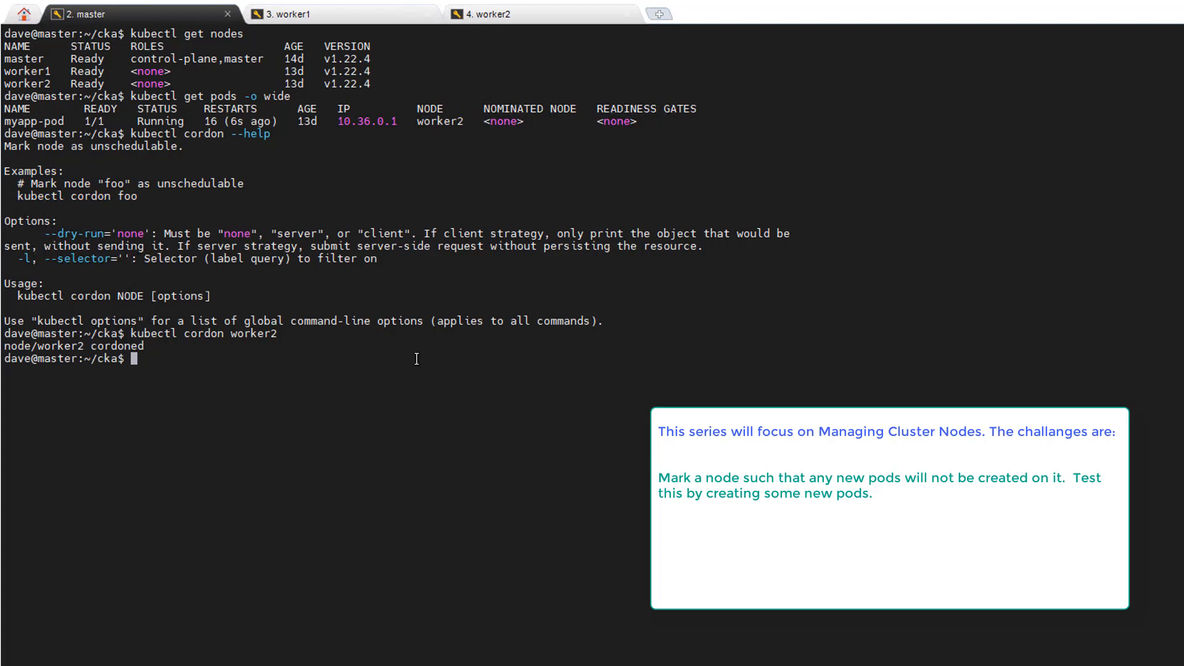
text(kubectl get pods -o wide)
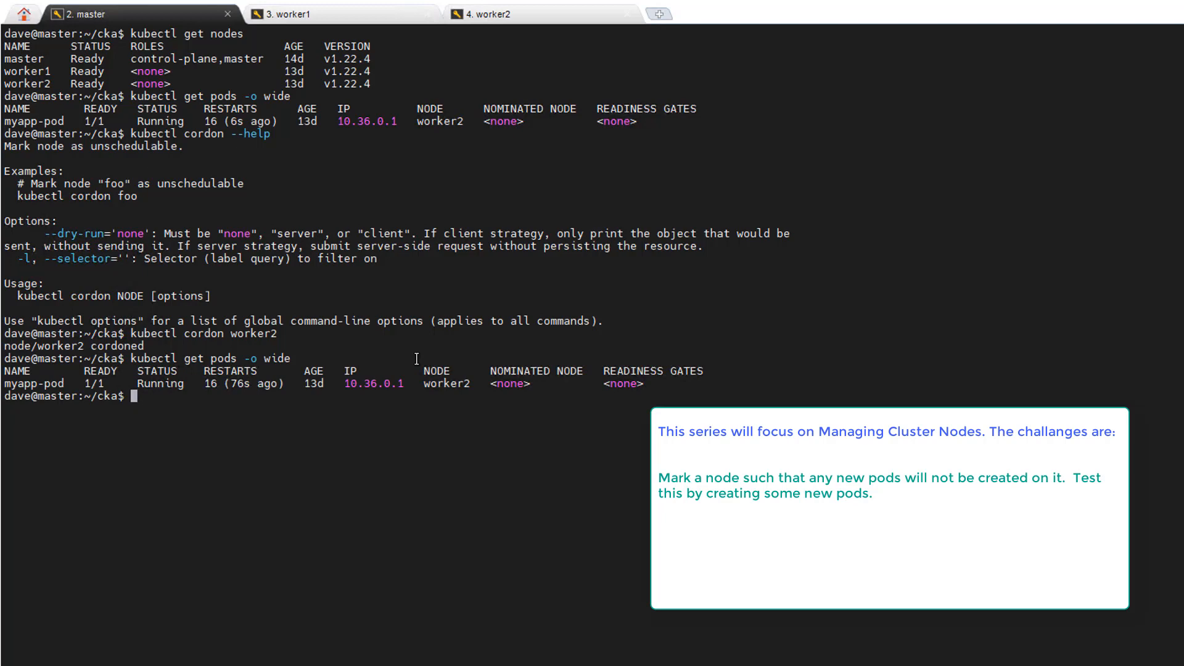
text(kubectl get pods -o wide)
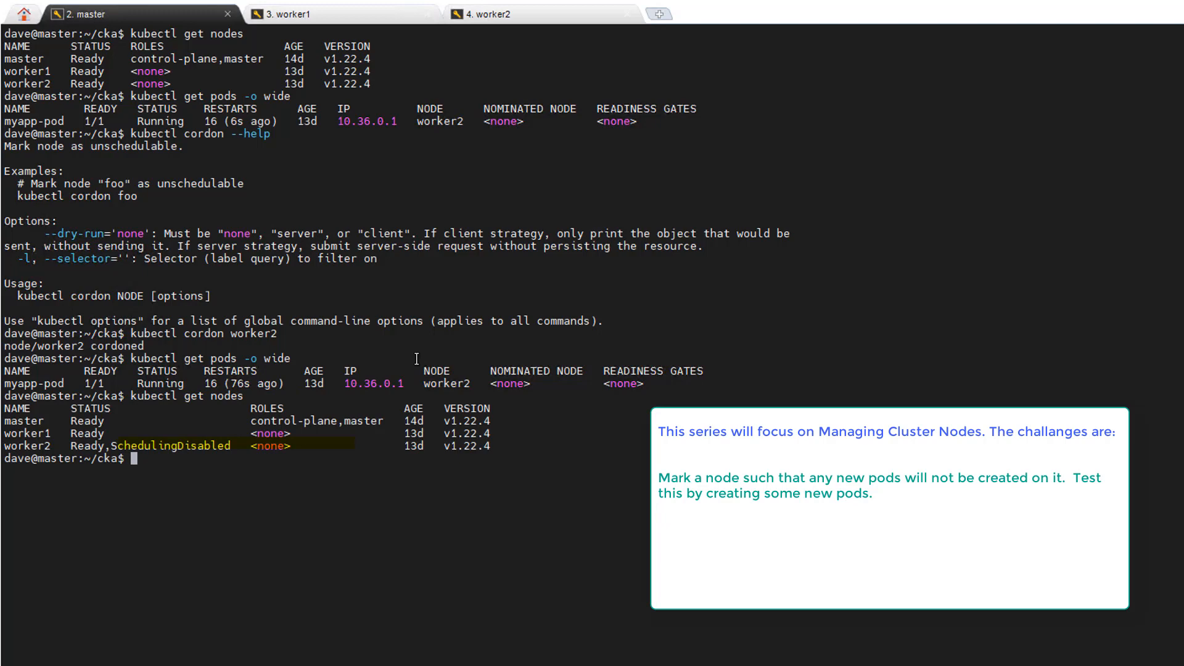
mouse_move(117, 443)
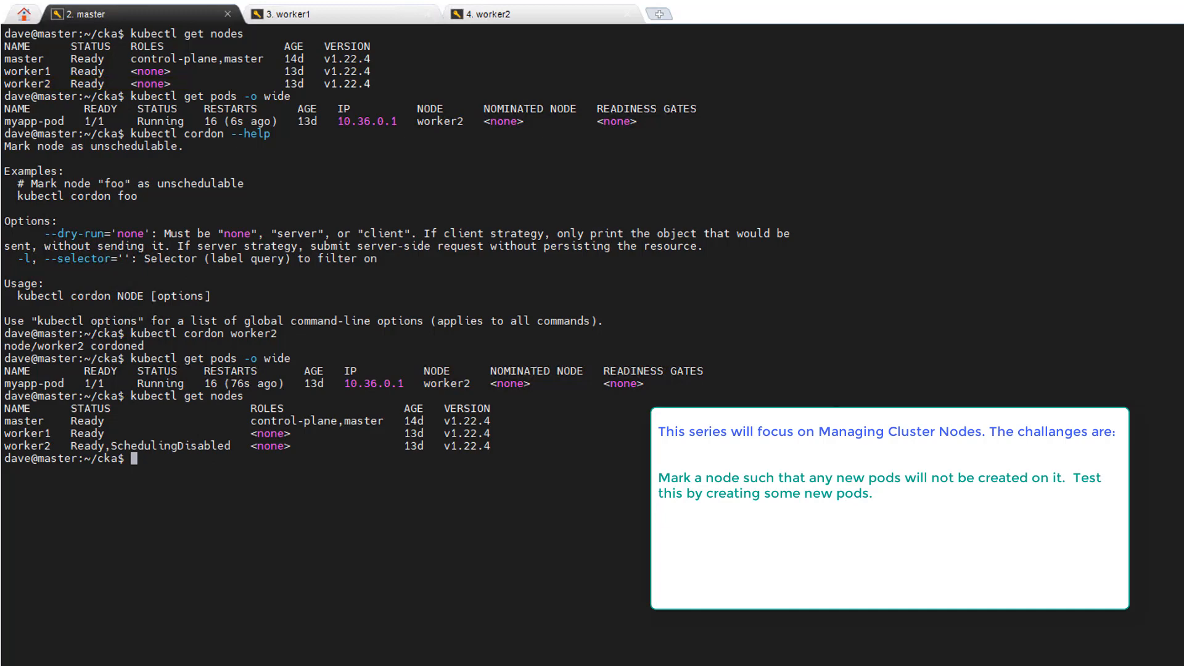
text(kub)
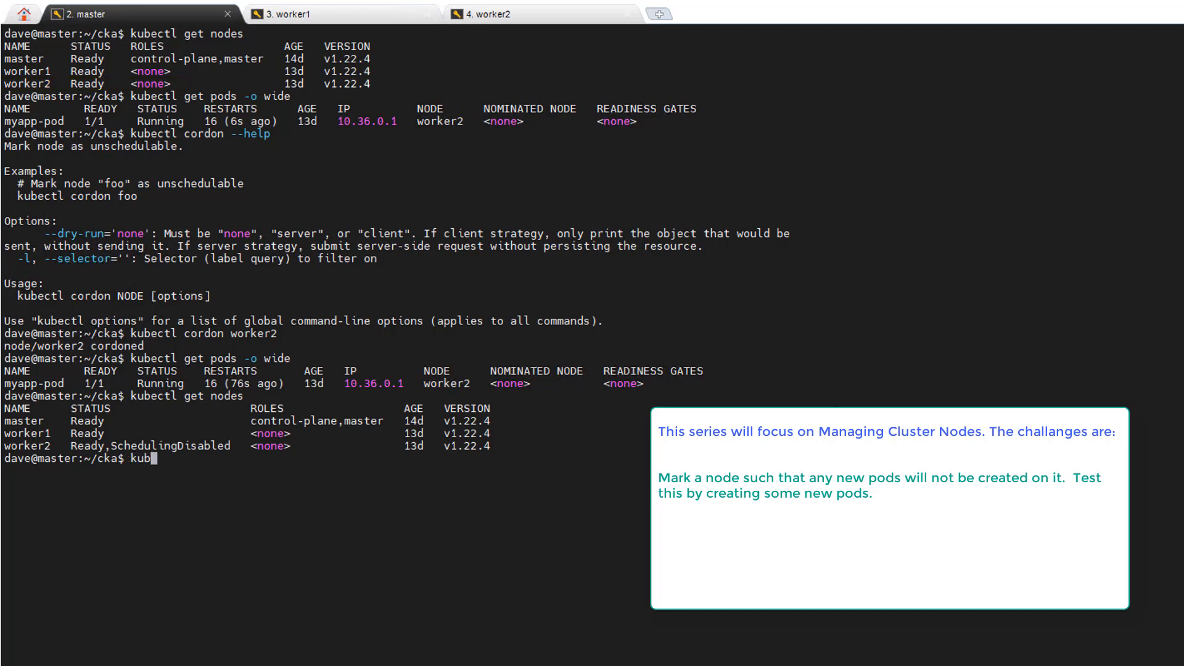
text(ectl)
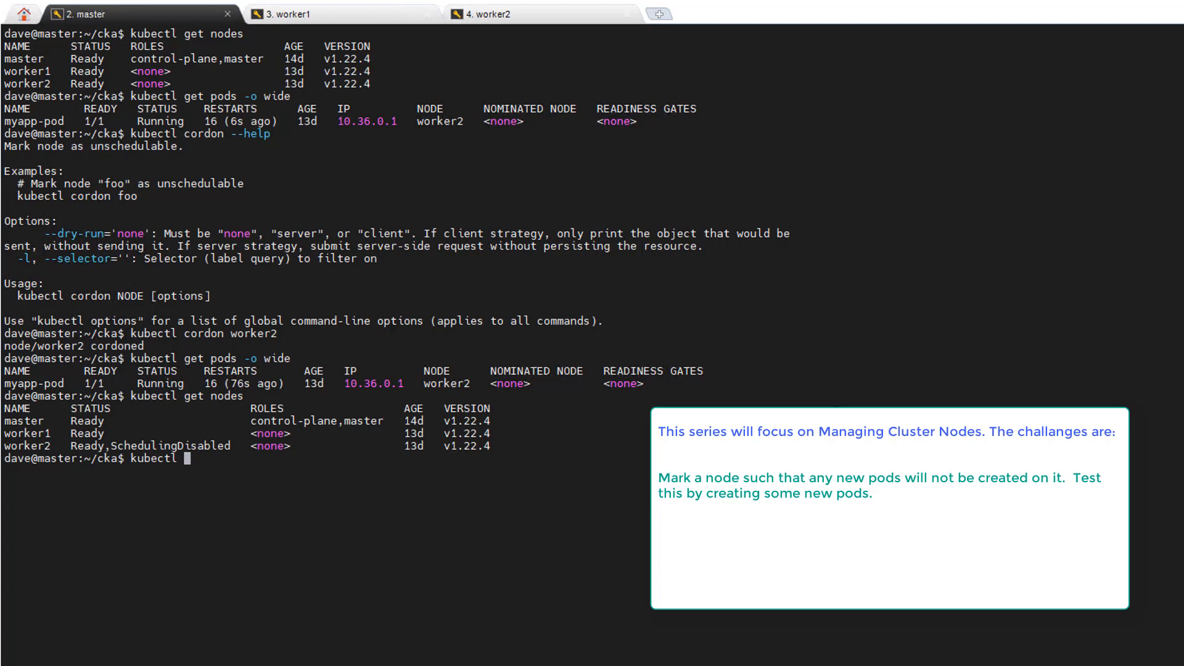
text(run n)
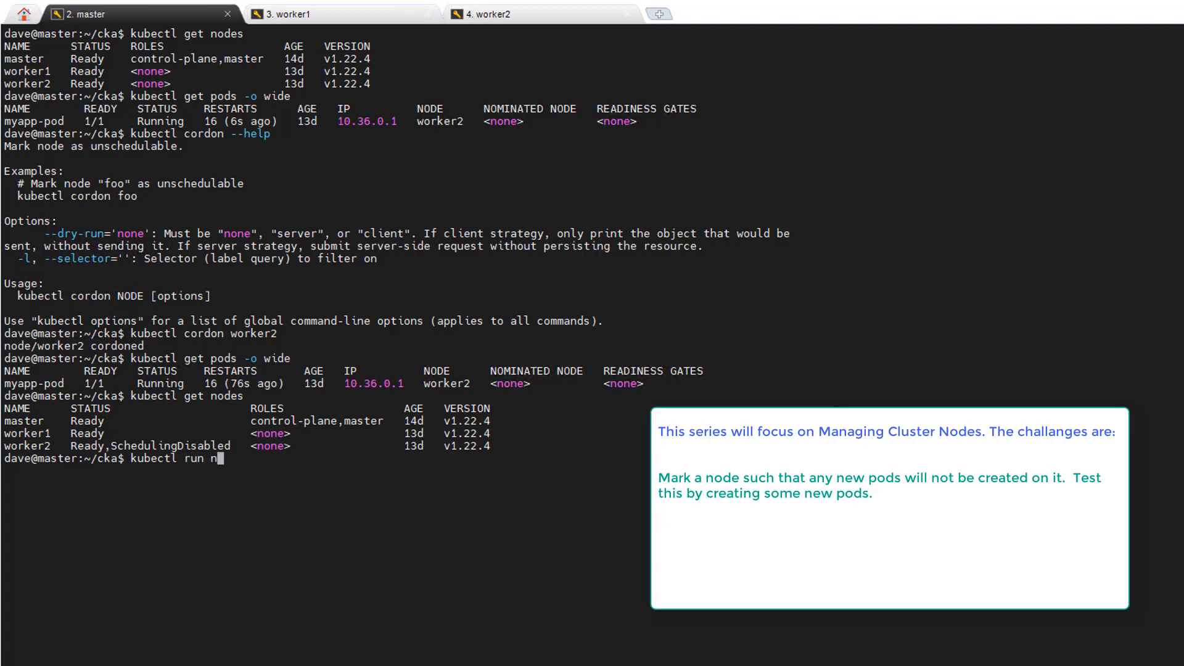
text(da)
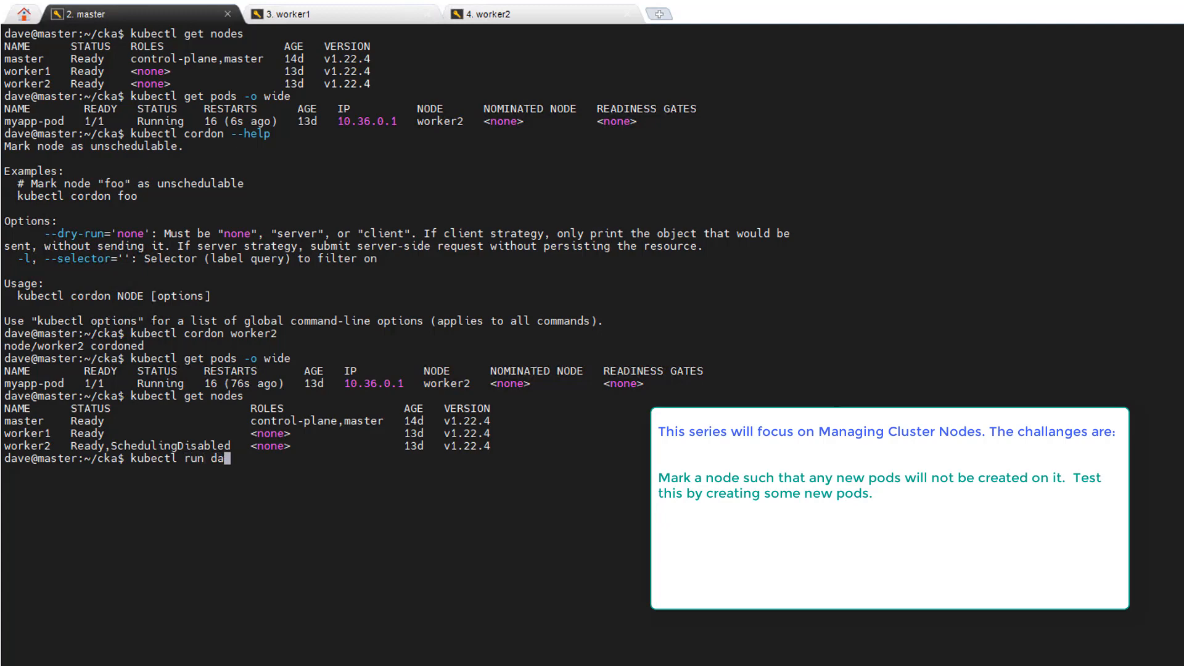
text(testpod)
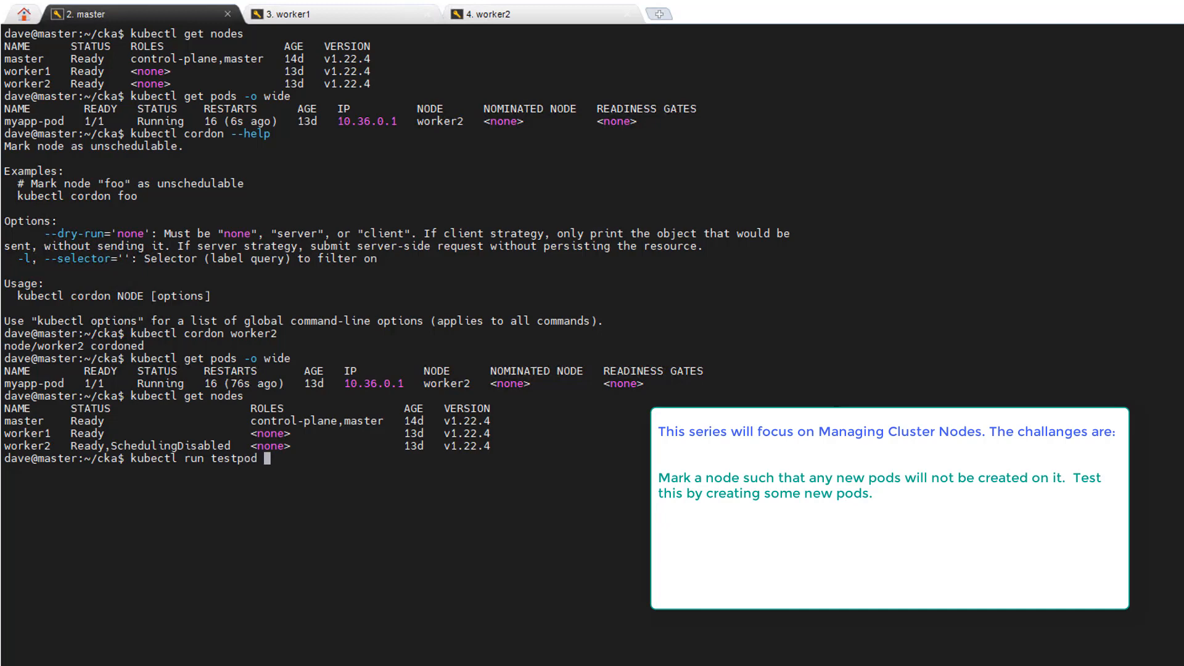
text(--image)
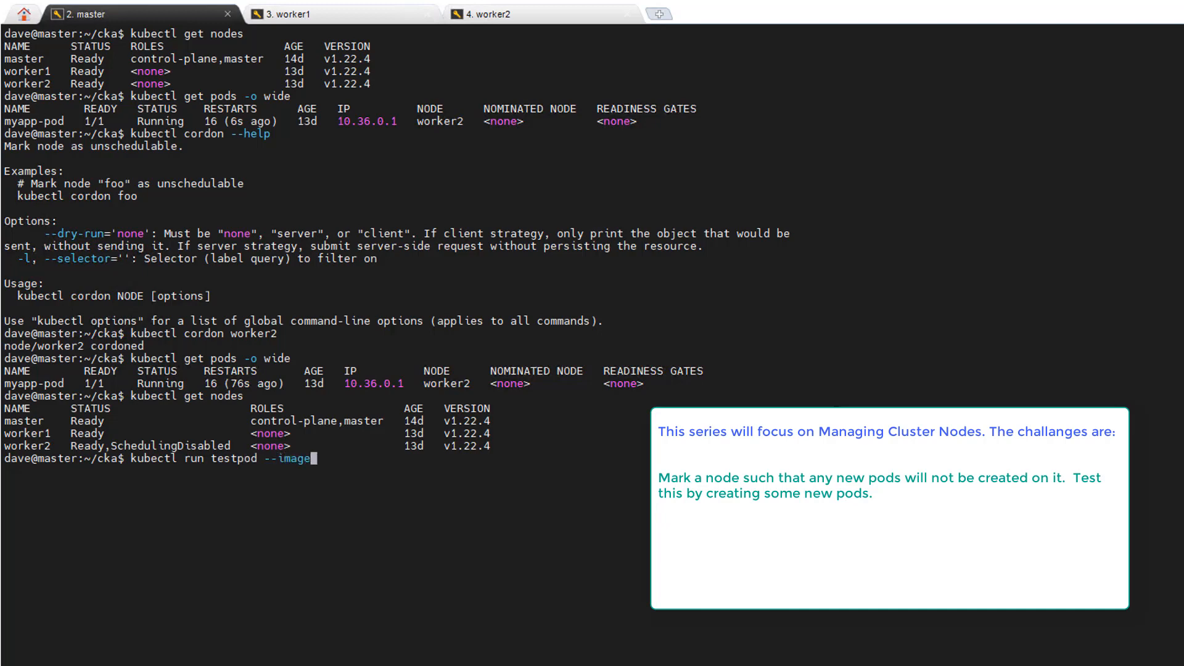
text(=nginx)
text(kubectl)
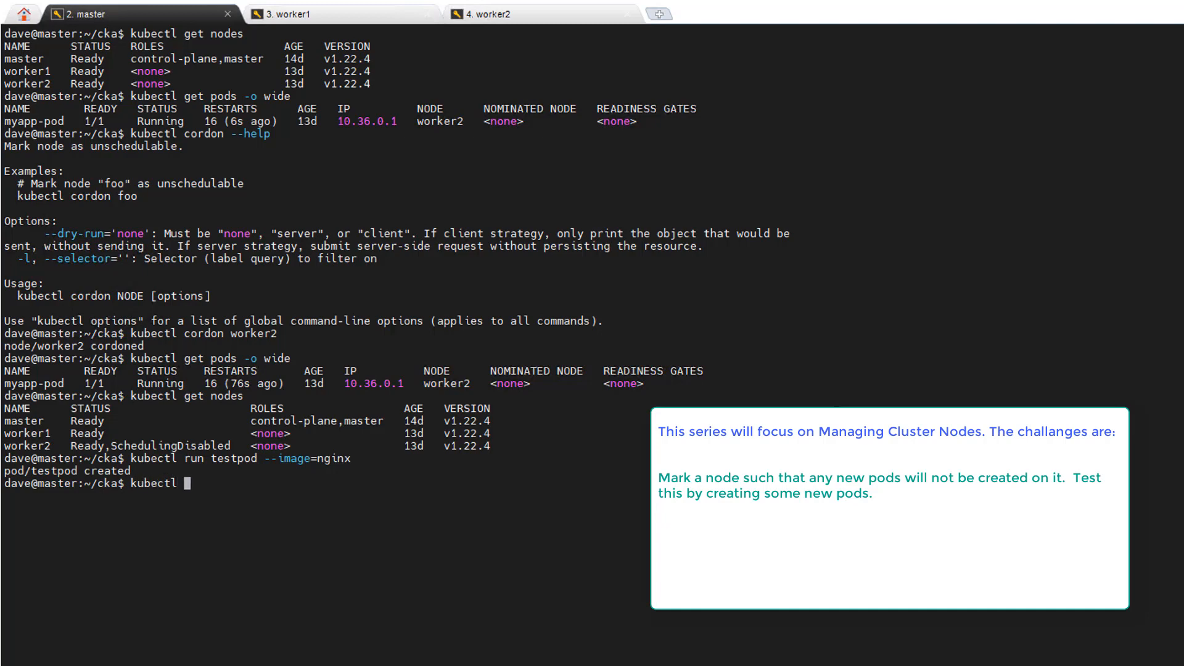
text(get pods -o)
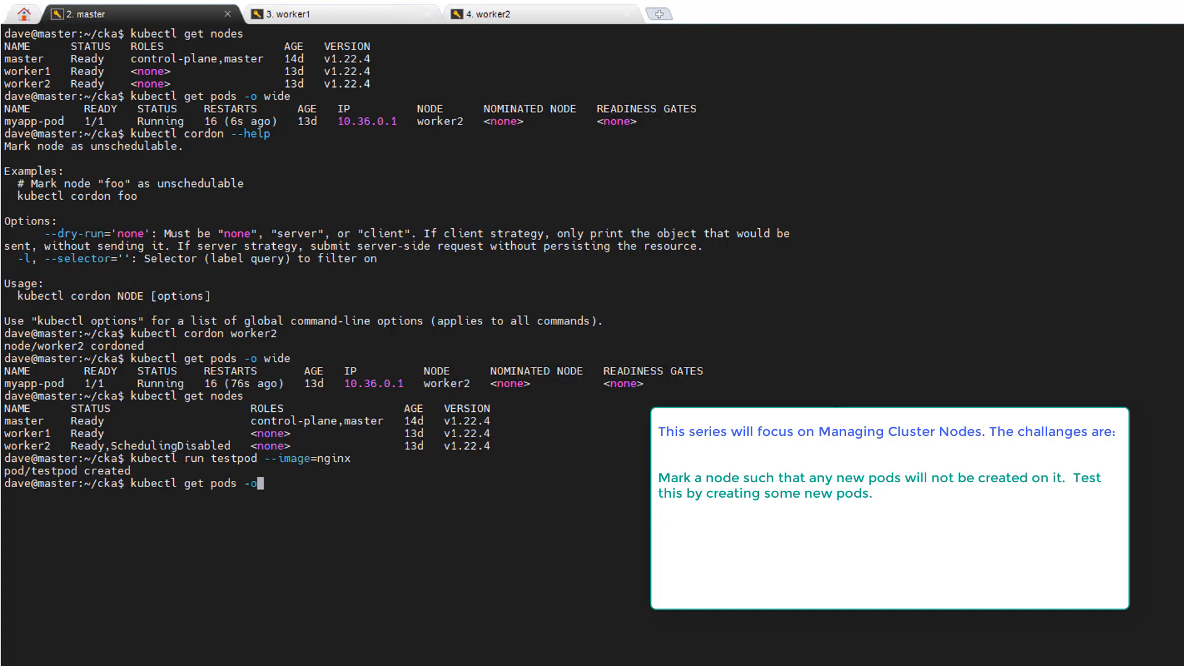
text(wide)
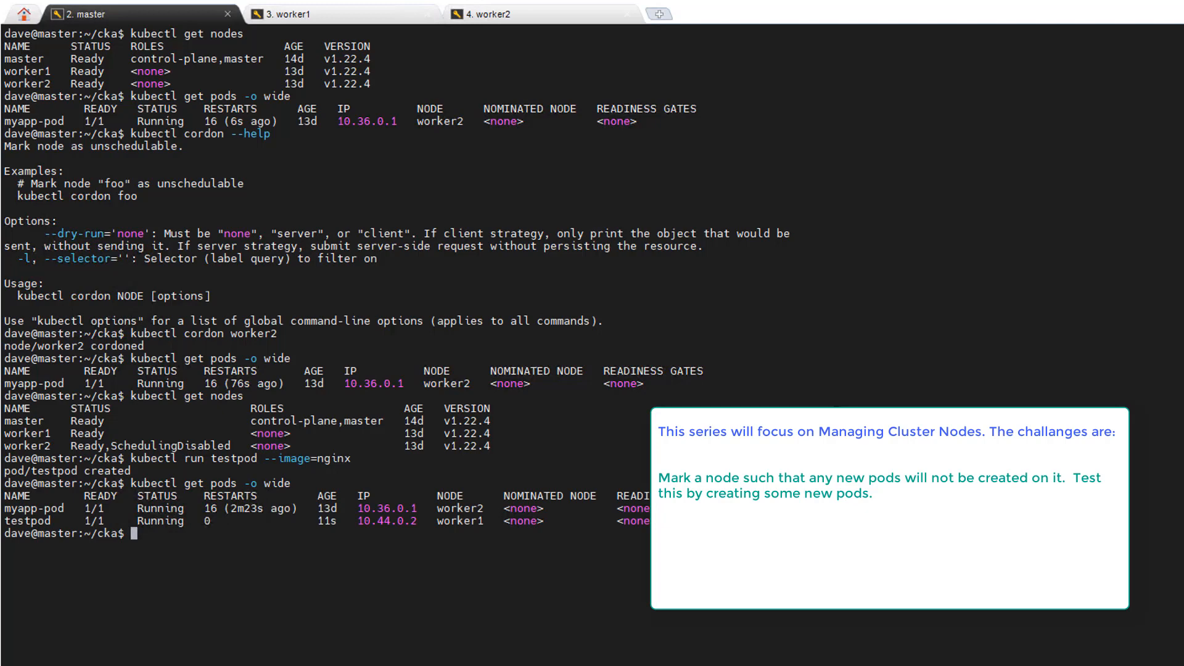
text(kubectl get pods -o wide)
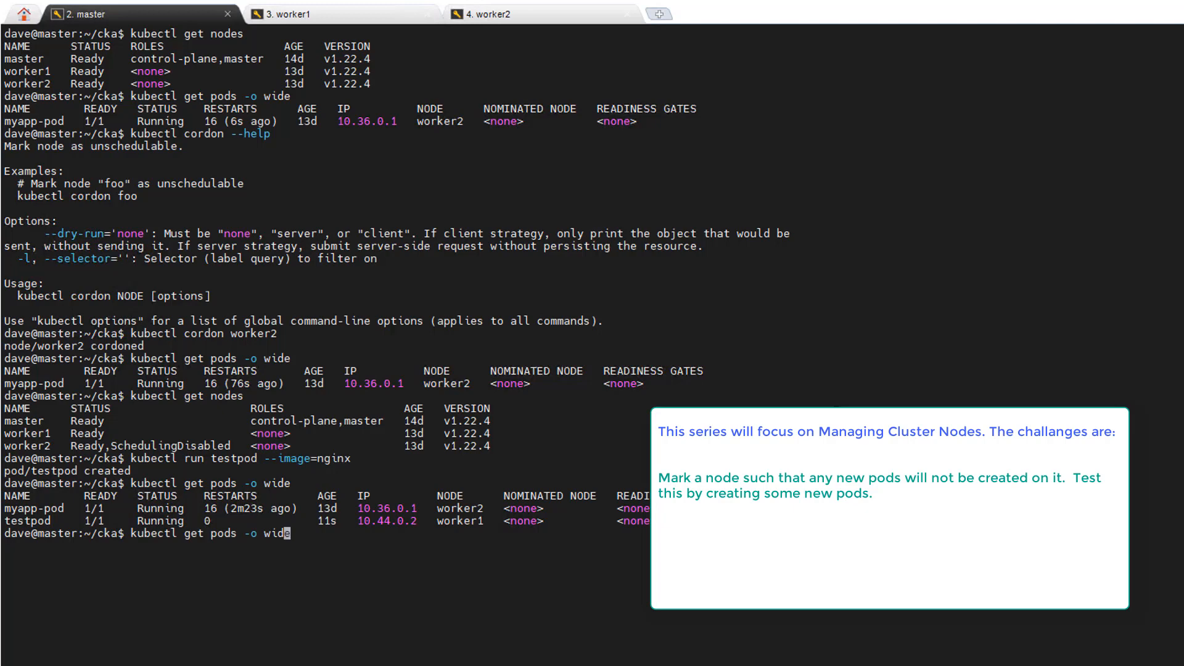
text(kubectl run testpod --image=nginx)
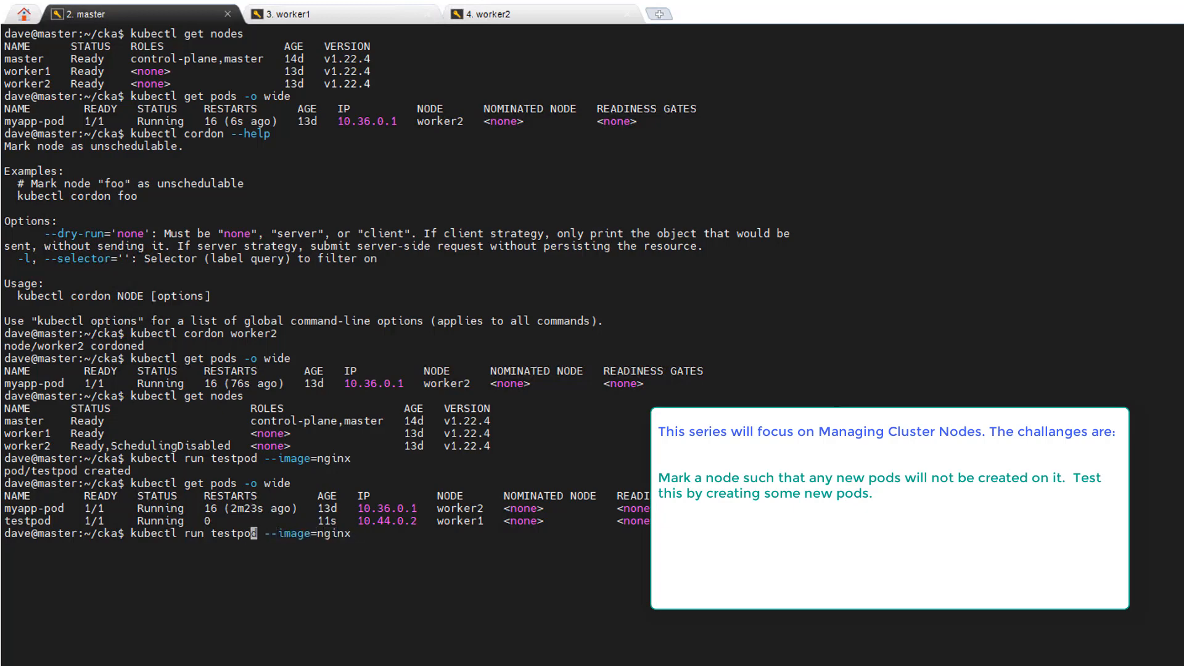
text(2)
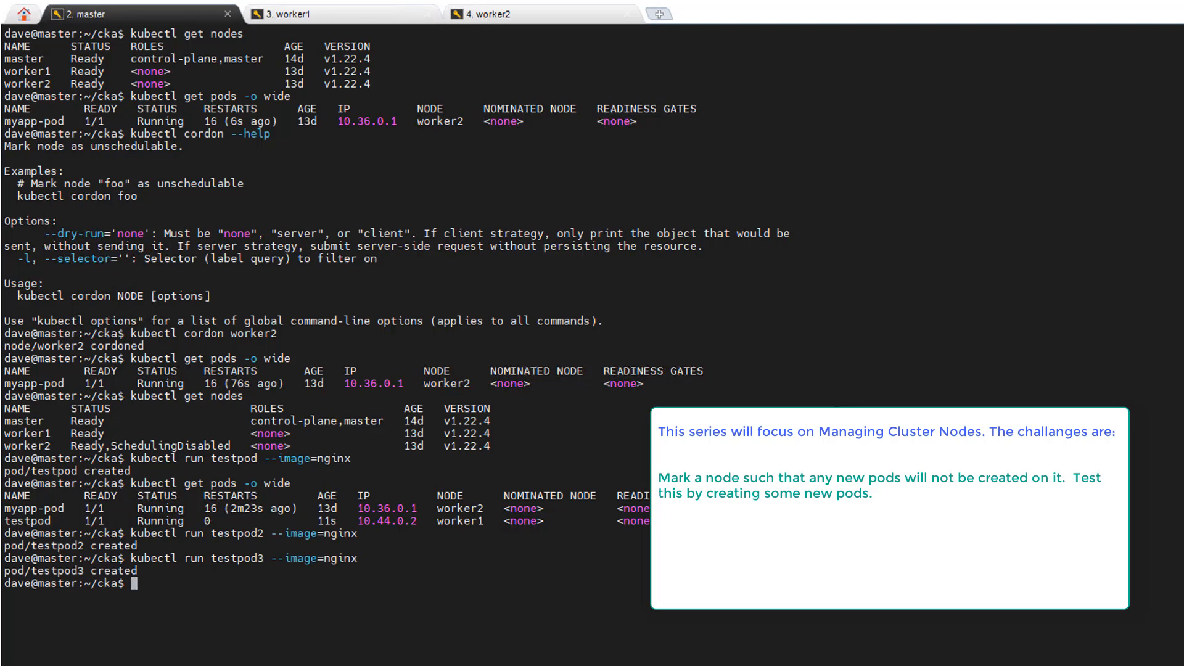
text(kubectl run testpod3 --image=nginx)
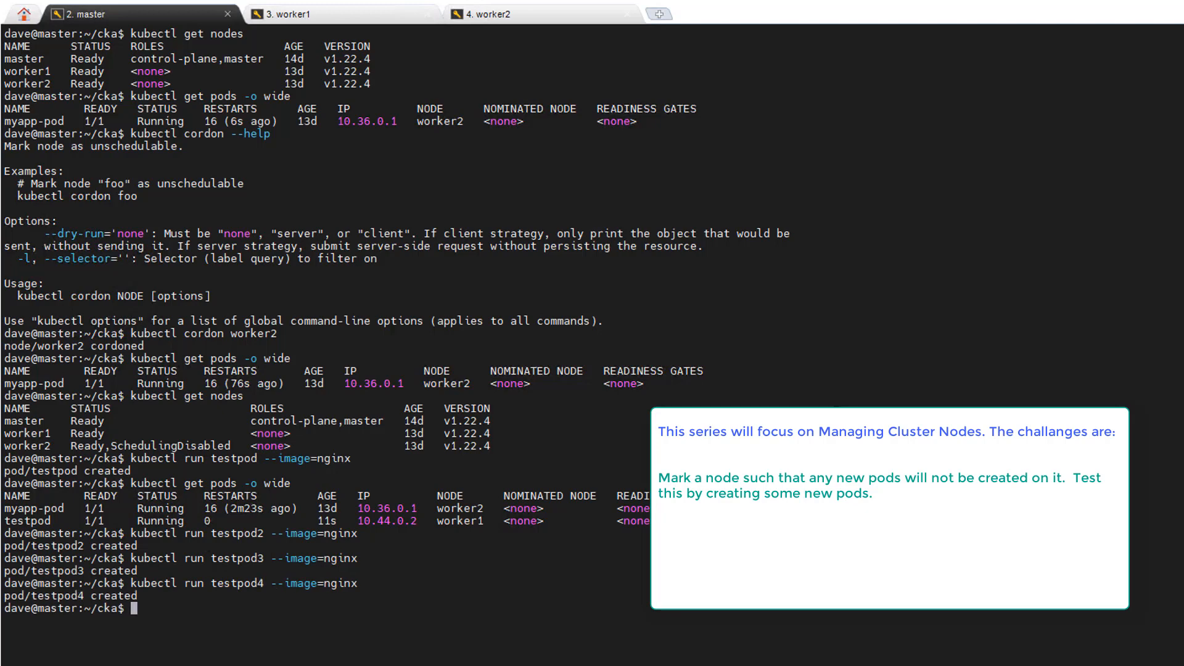
text(kubectl run testpod2 --image=nginx)
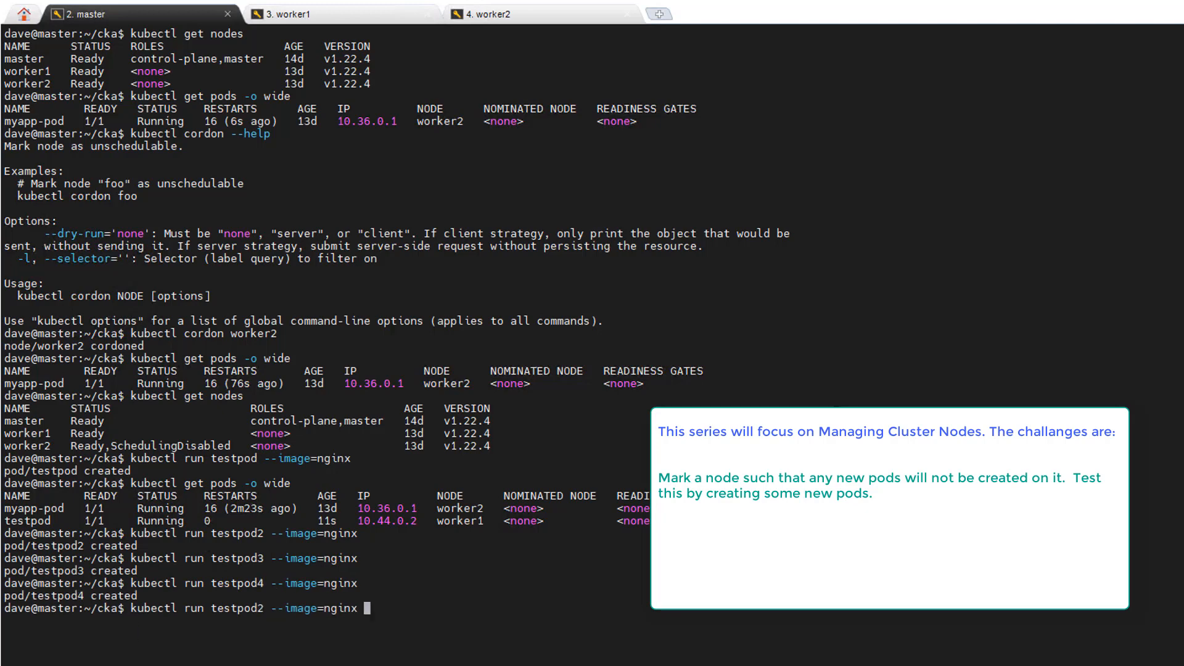
text(kubectl get pods -o wide)
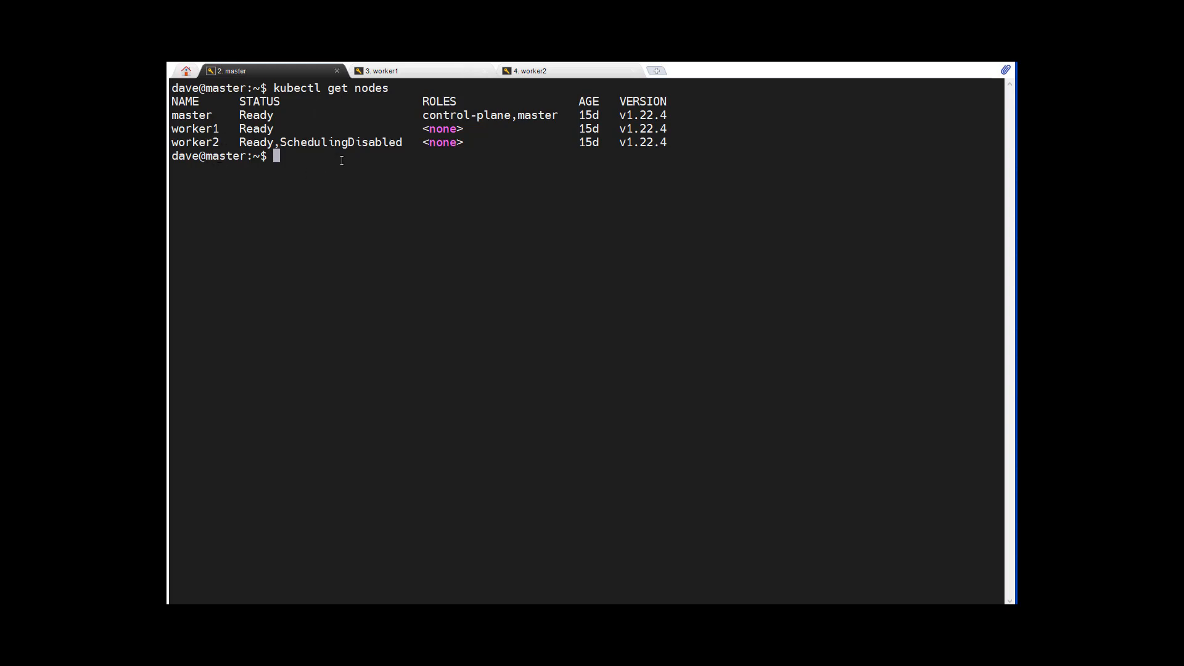
mouse_move(411, 162)
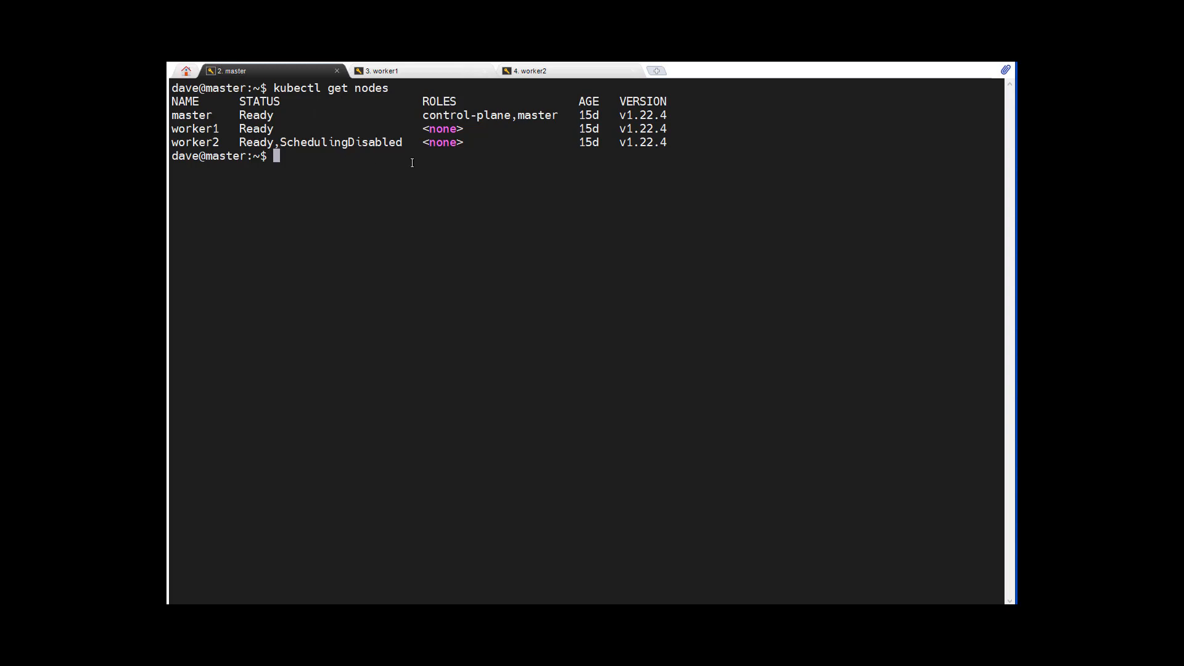
text(jy)
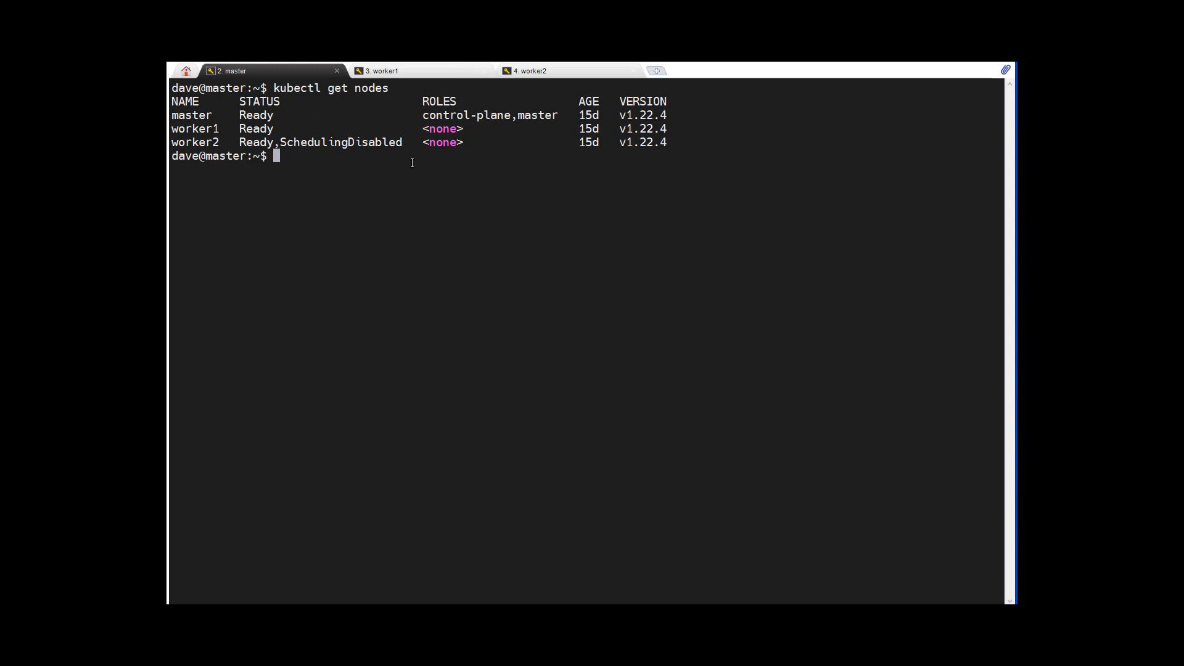
text(kub)
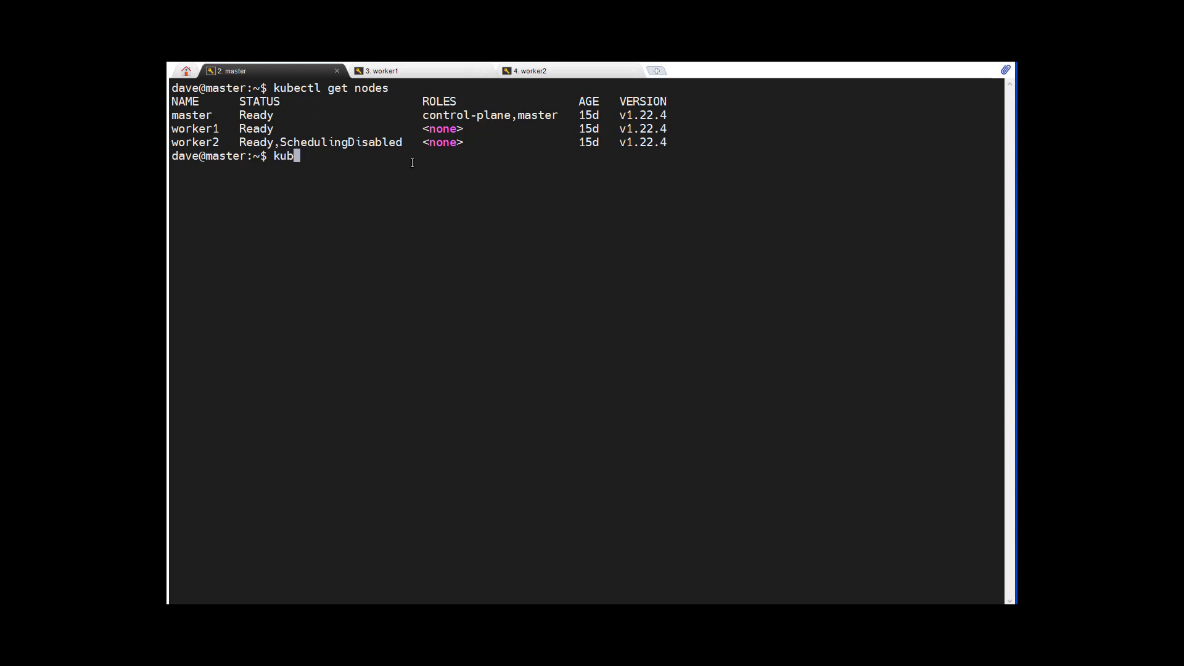
text(ectl uncor)
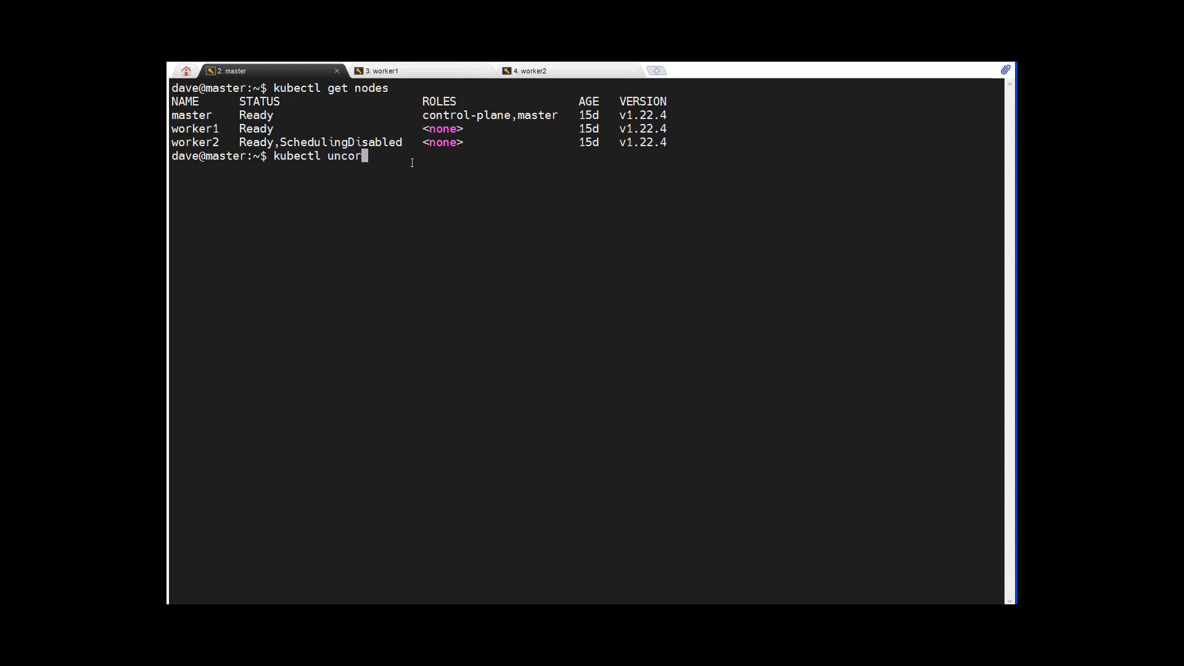
text(don wo)
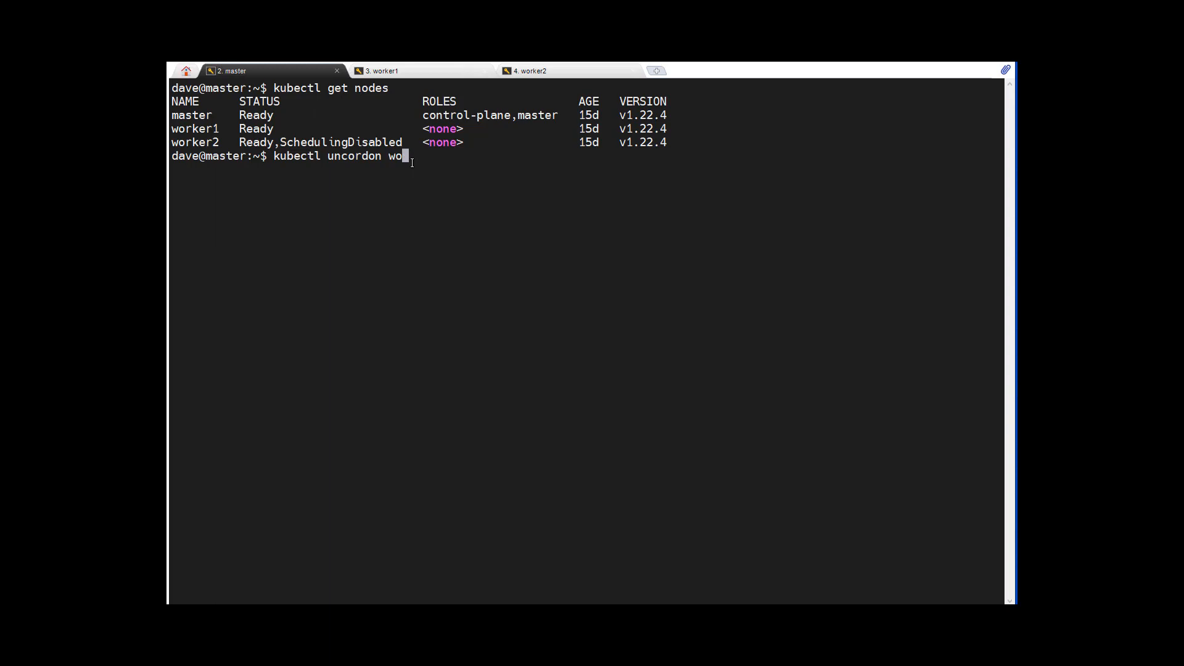